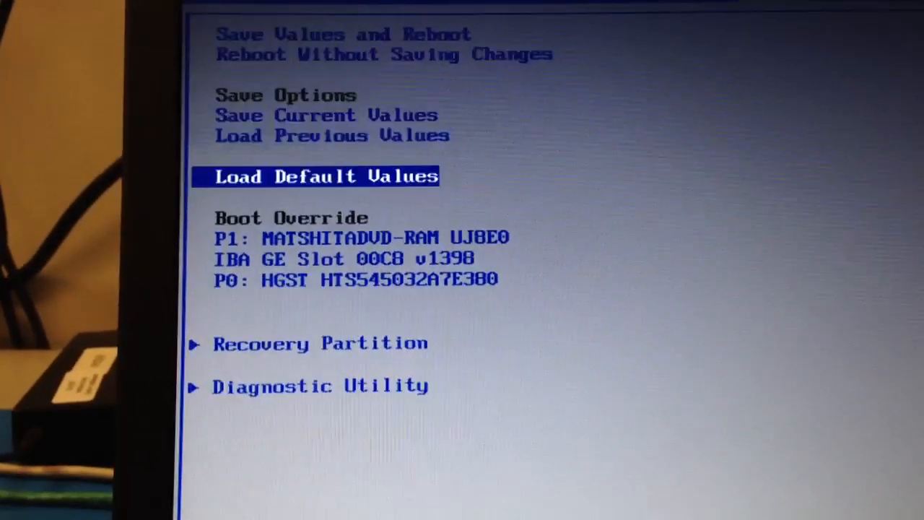
# Step: Pick the recovery partition from the BIOS boot menu to launch Hard Disk Recovery
pyautogui.press('down')
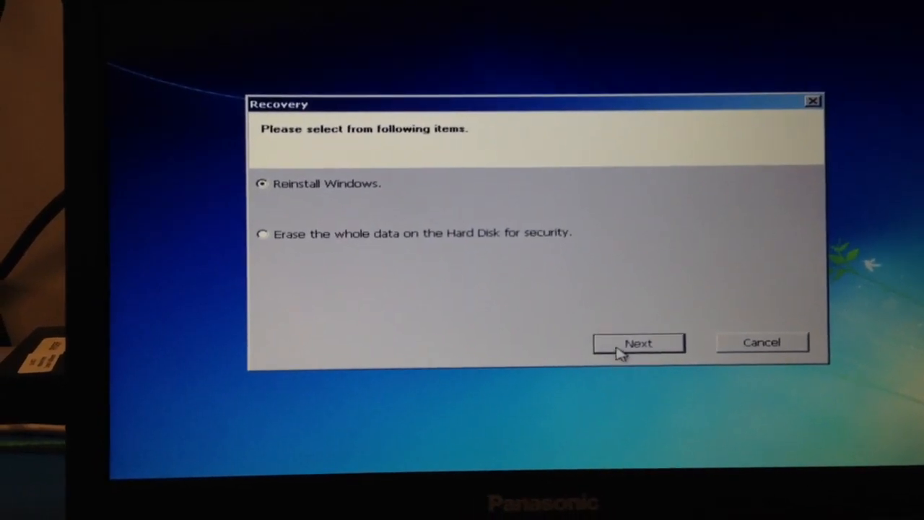
# Step: Choose Reinstall Windows and accept the license agreement with 'Yes, I agree'
pyautogui.click(638, 343)
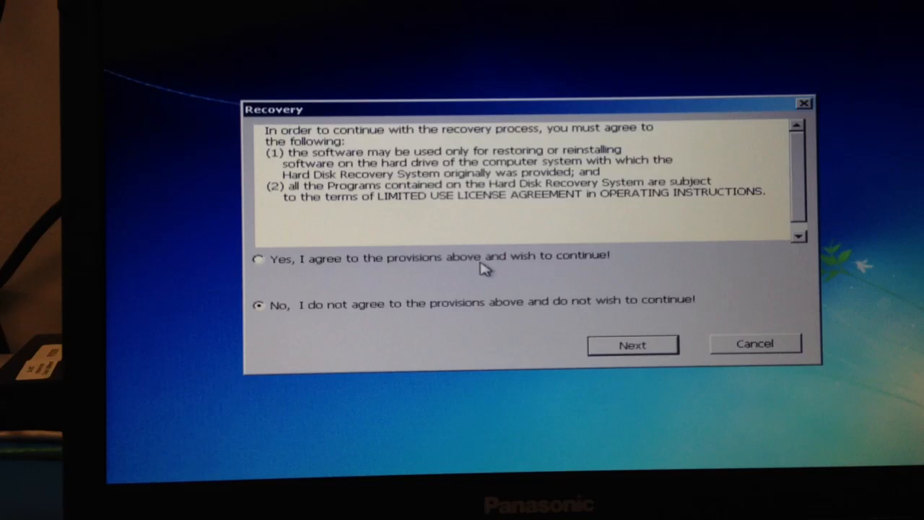
pyautogui.click(258, 259)
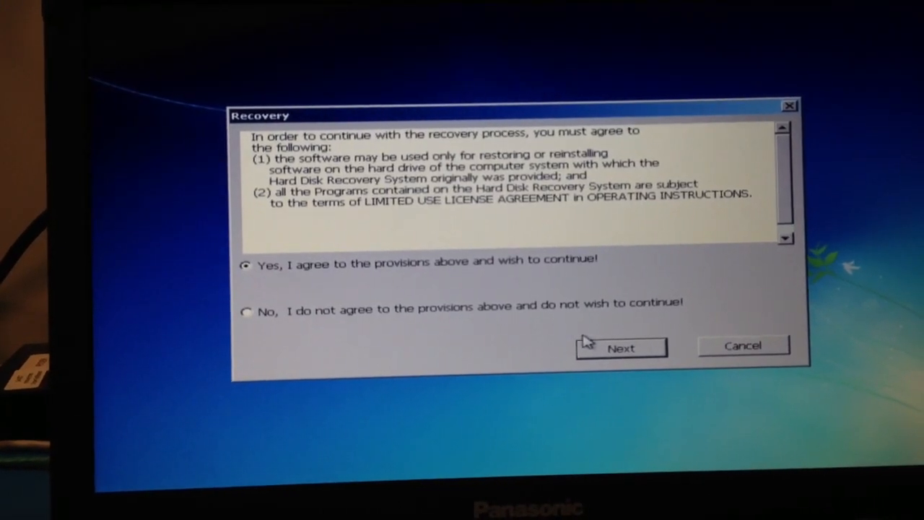
pyautogui.click(621, 347)
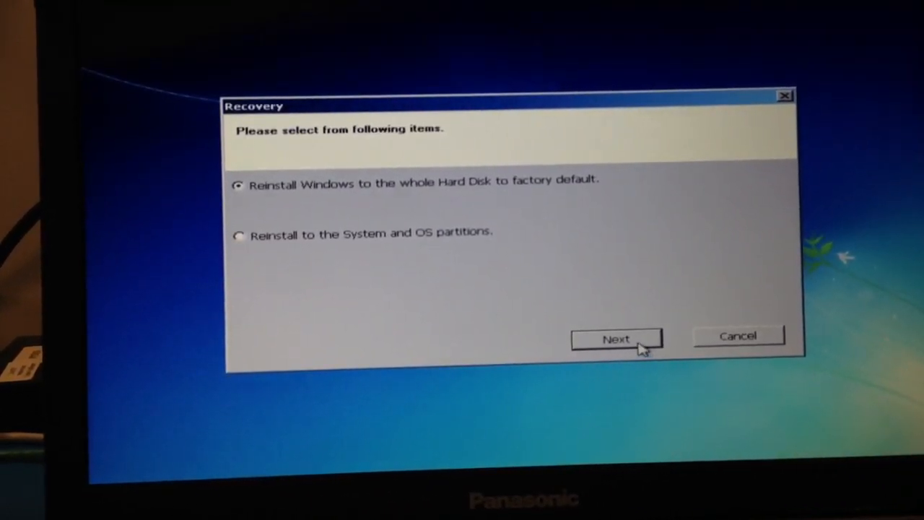
# Step: Keep whole-disk factory default reinstall and confirm YES to erase all disk data
pyautogui.click(617, 339)
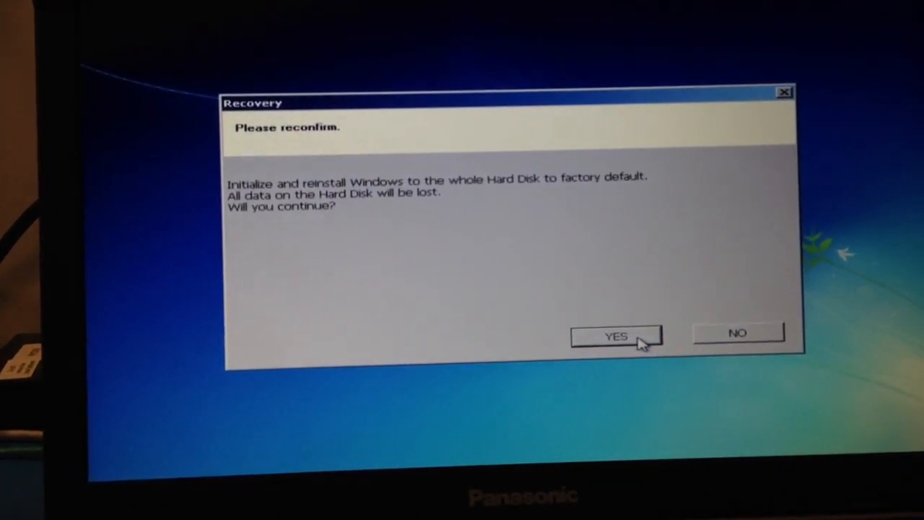
pyautogui.click(615, 337)
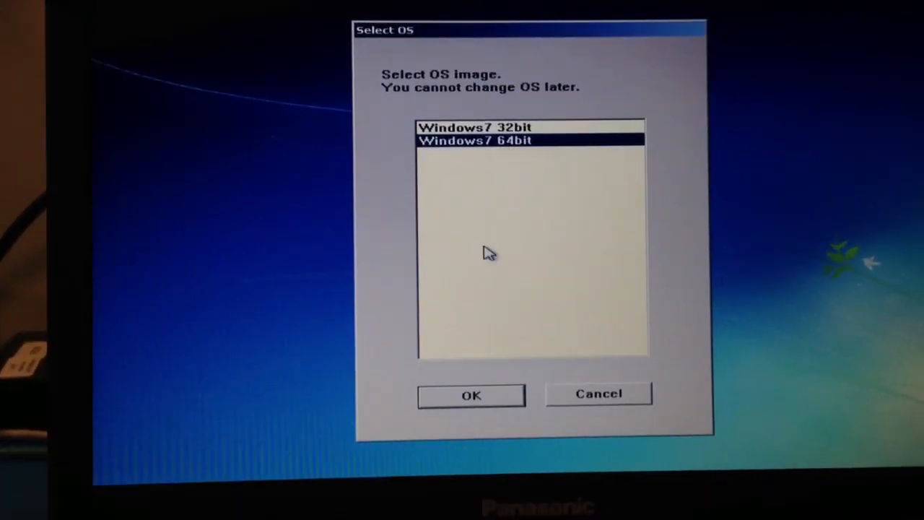
# Step: Accept the Windows7 64bit image and confirm 'Do you continue?' to start recovery
pyautogui.click(470, 395)
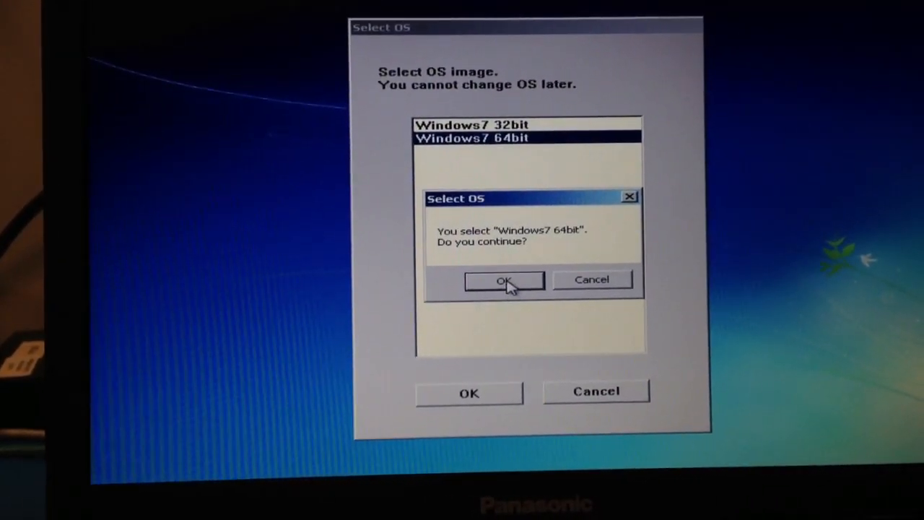
pyautogui.click(504, 280)
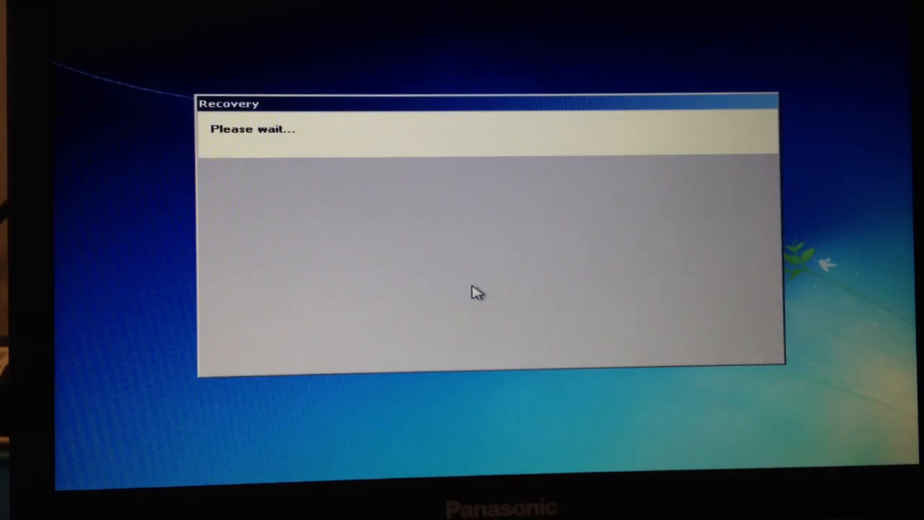